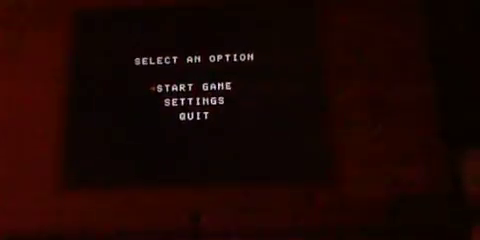
key("down")
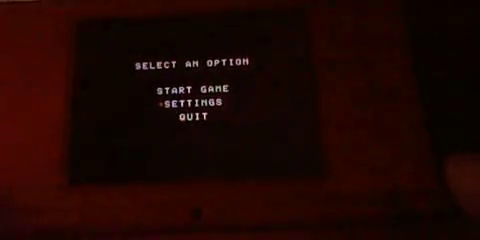
key("Up")
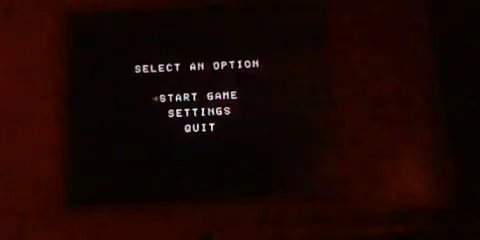
left_click(190, 98)
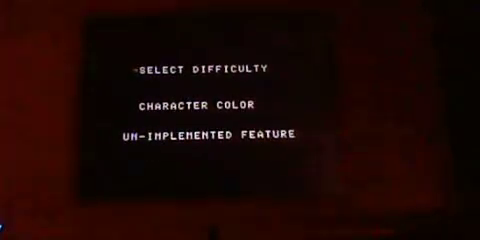
key("Down")
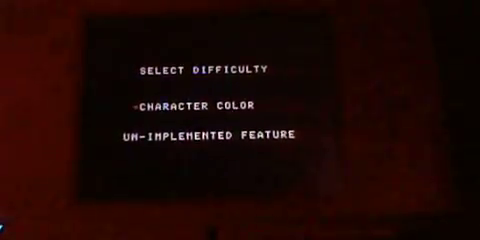